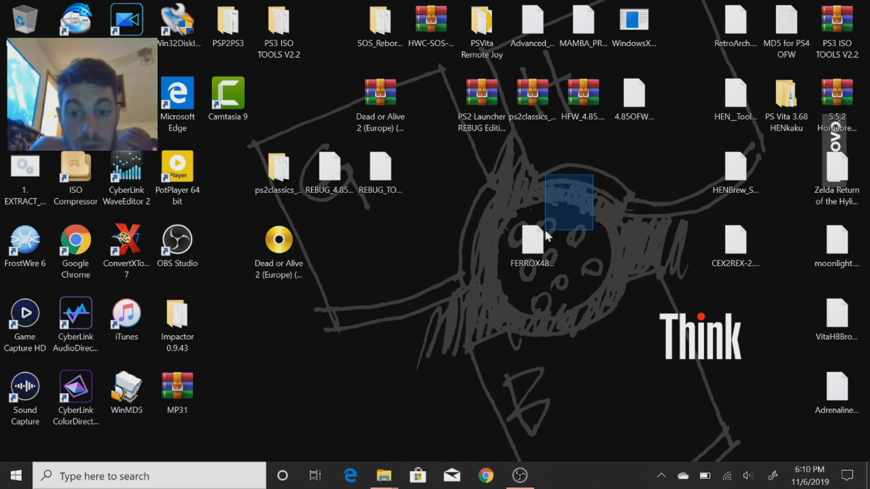
Browse to PS3\UPDATE on the USB20FD drive and delete the old PS3UPDAT.PUP.
left_click(532, 241)
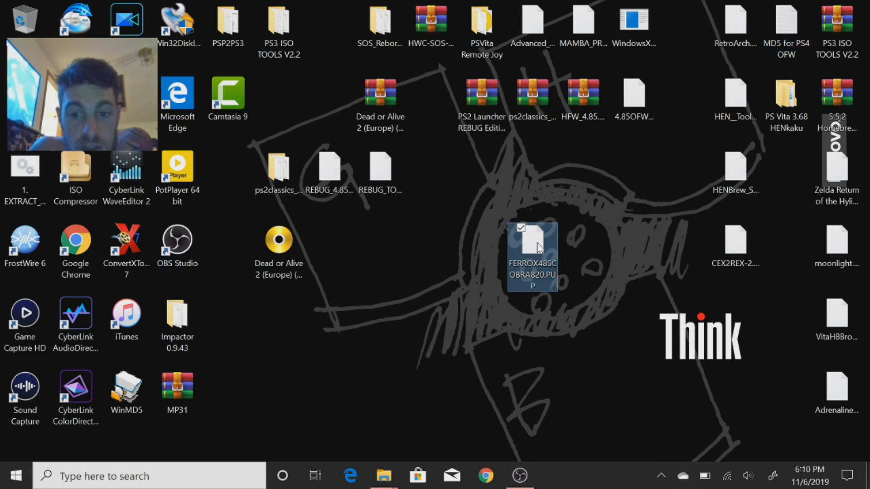
mouse_move(615, 241)
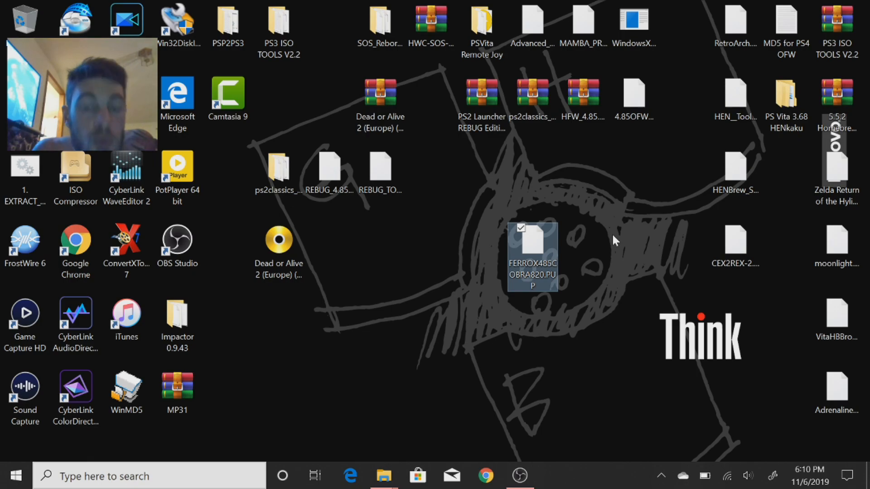
mouse_move(404, 310)
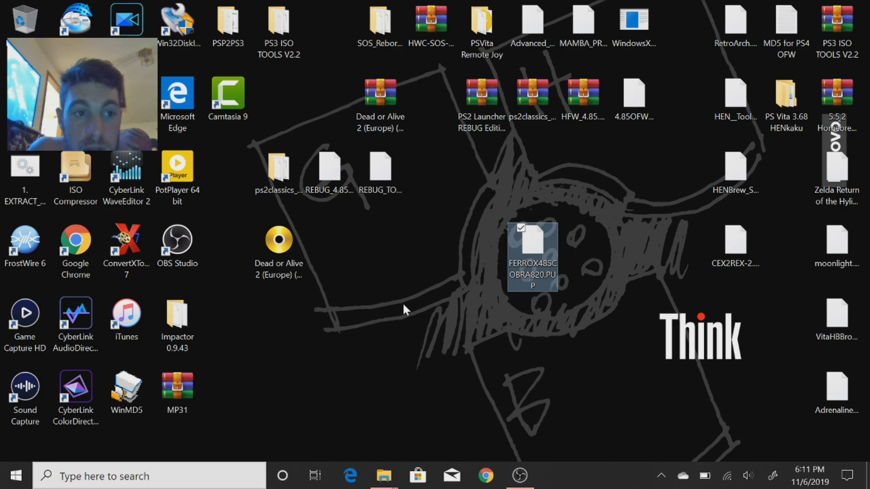
mouse_move(376, 299)
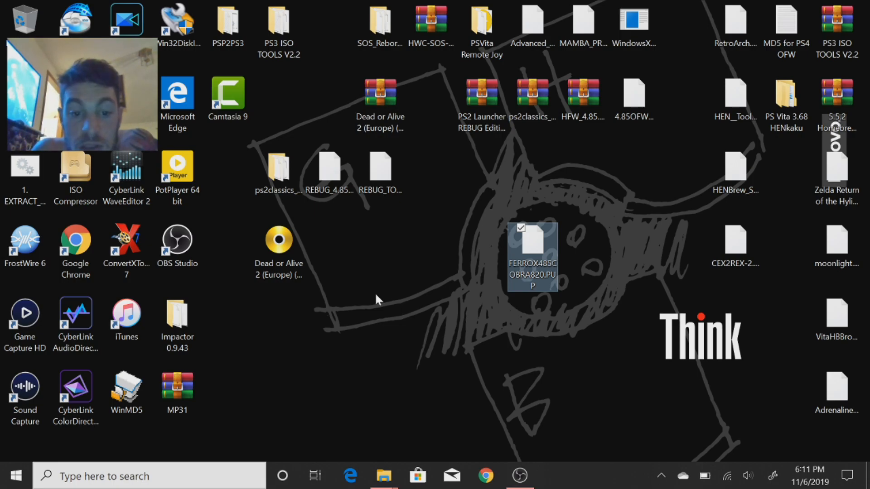
mouse_move(389, 446)
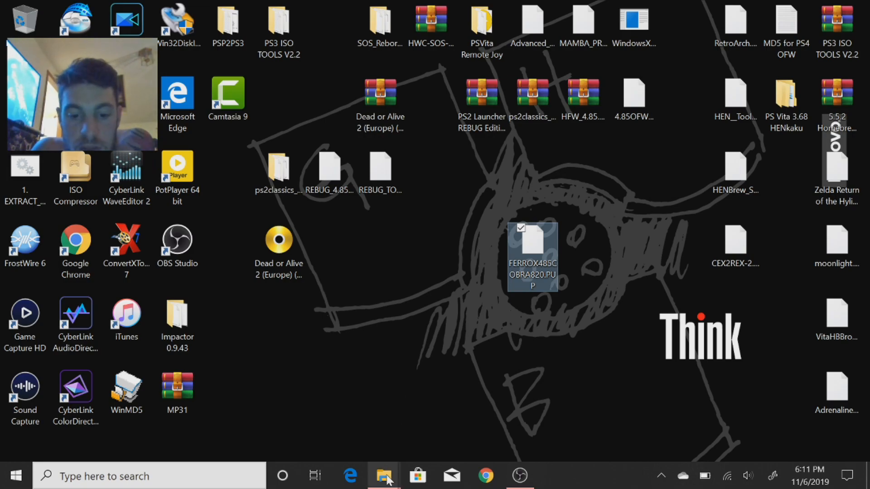
left_click(383, 476)
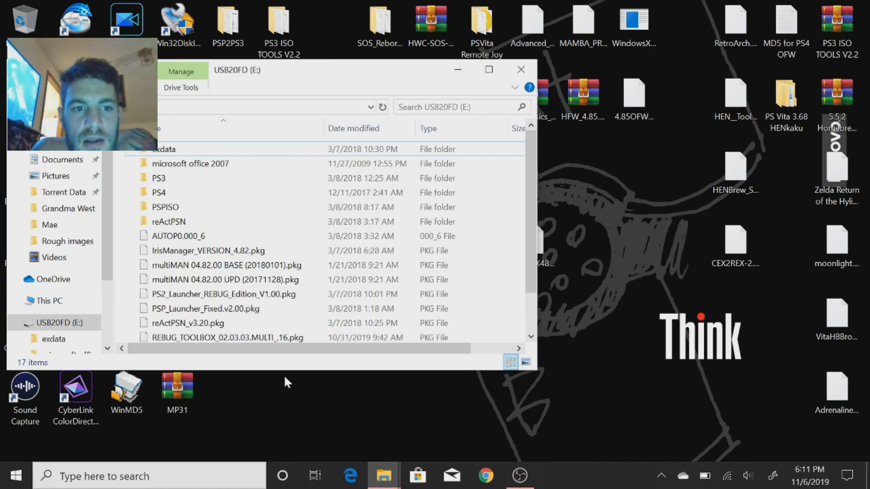
mouse_move(168, 180)
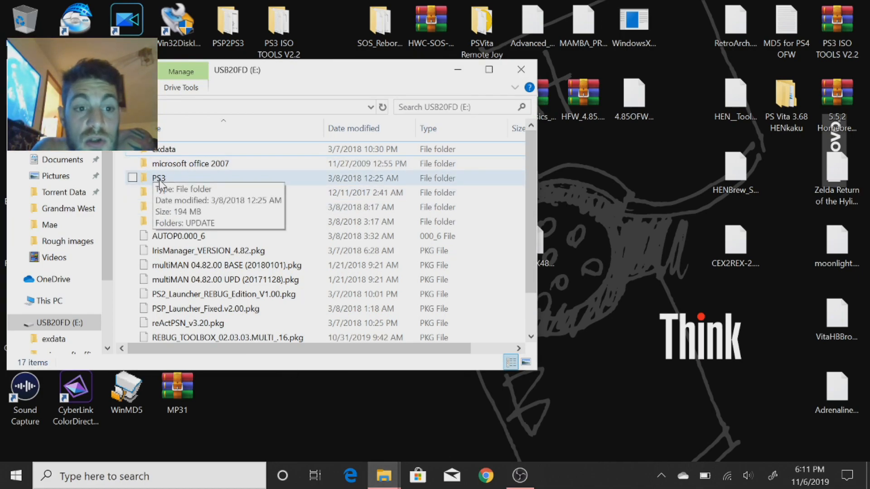
double_click(159, 178)
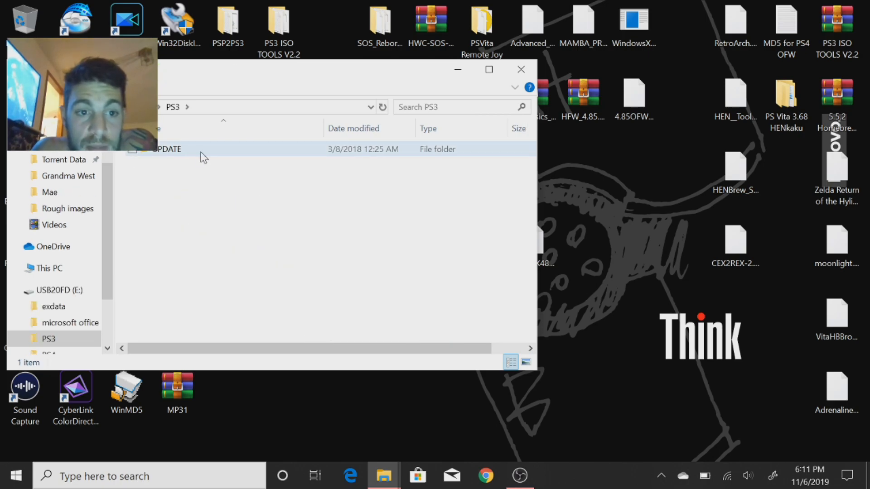
mouse_move(178, 155)
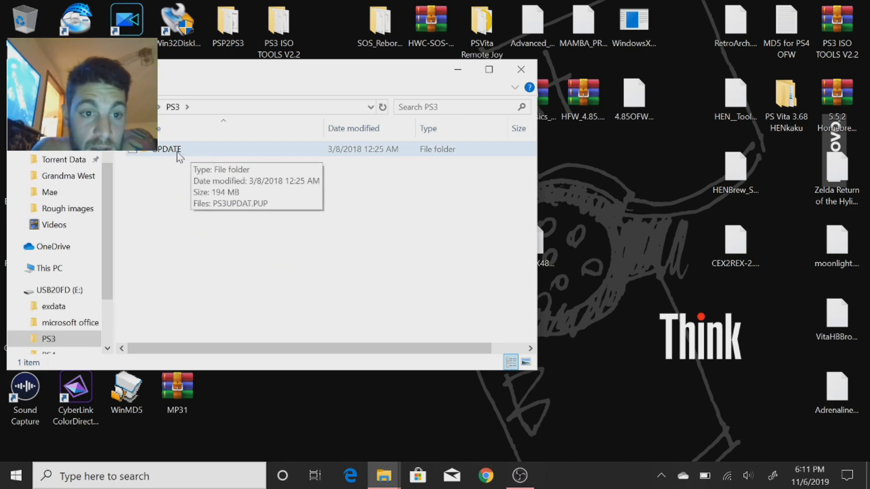
double_click(166, 149)
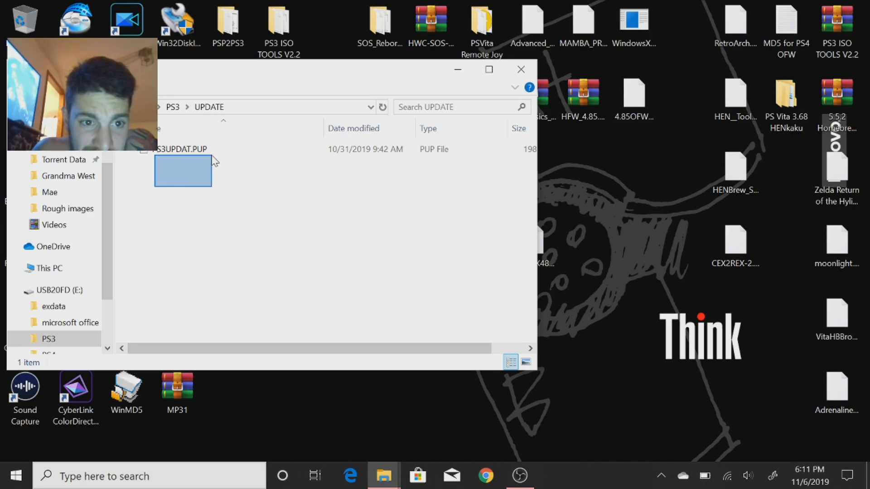
left_click(179, 149)
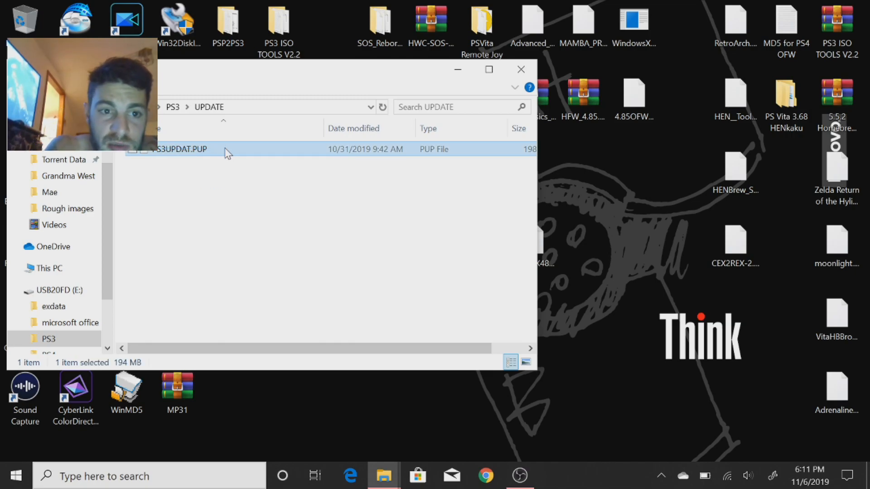
key("Delete")
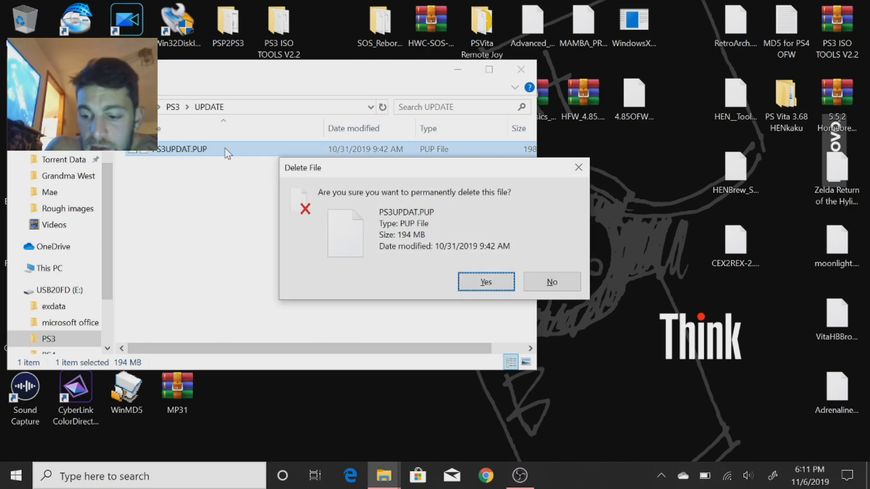
Confirm permanently deleting the old PS3UPDAT.PUP update file.
left_click(485, 281)
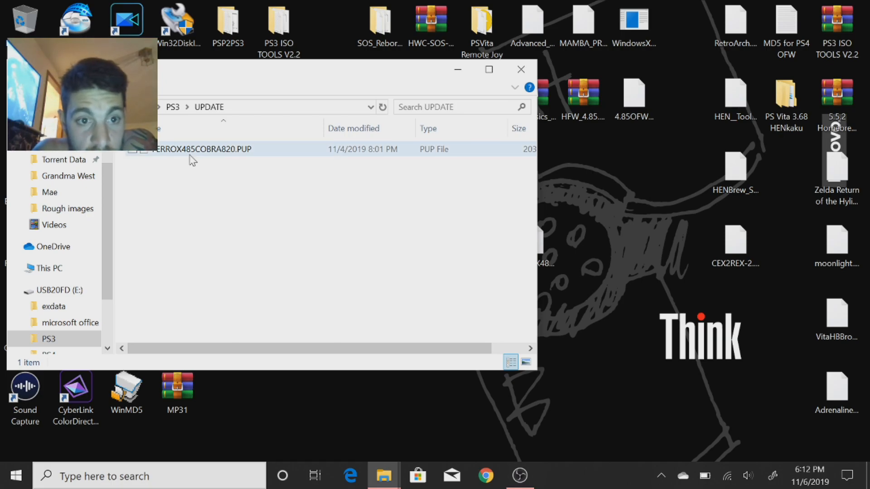
Select FERROX485COBRA820.PUP and rename it to PS3UPDAT.PUP.
left_click(201, 149)
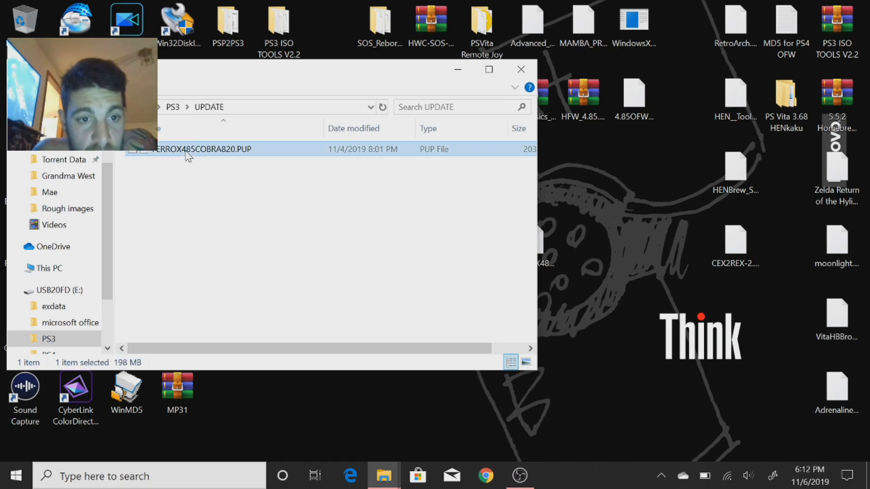
left_click(200, 148)
type("PS3UPDAT")
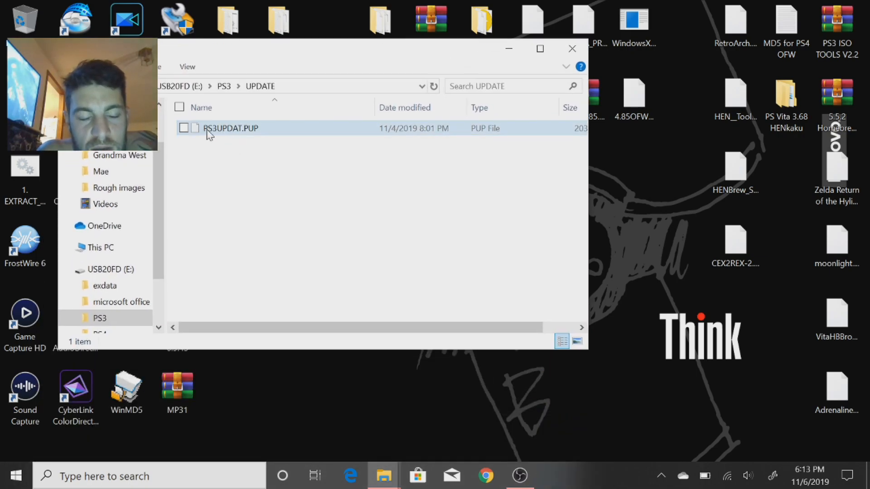
mouse_move(228, 138)
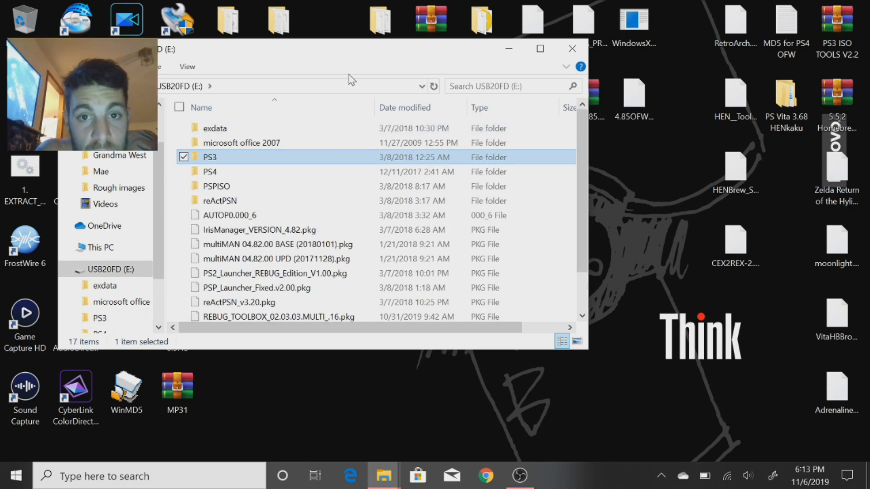
mouse_move(425, 52)
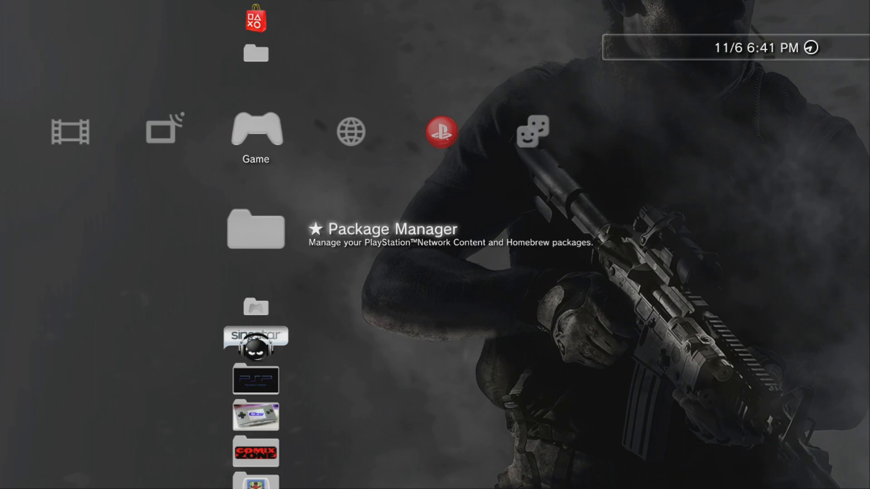
In the Settings column, choose System Update via Storage Media.
scroll("left", 3)
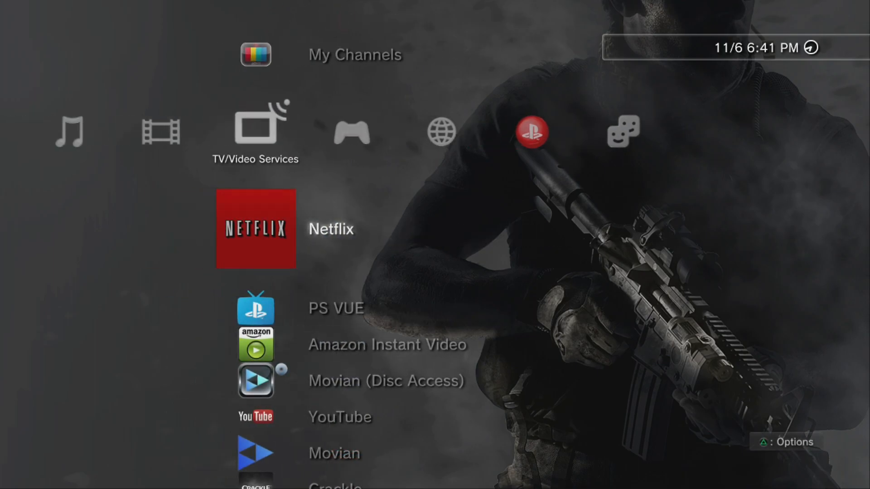
scroll("left", 3)
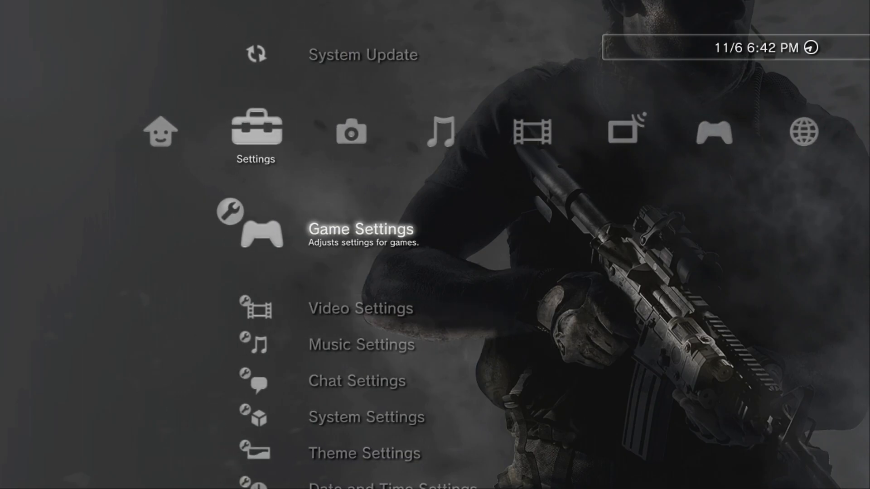
scroll("up", 3)
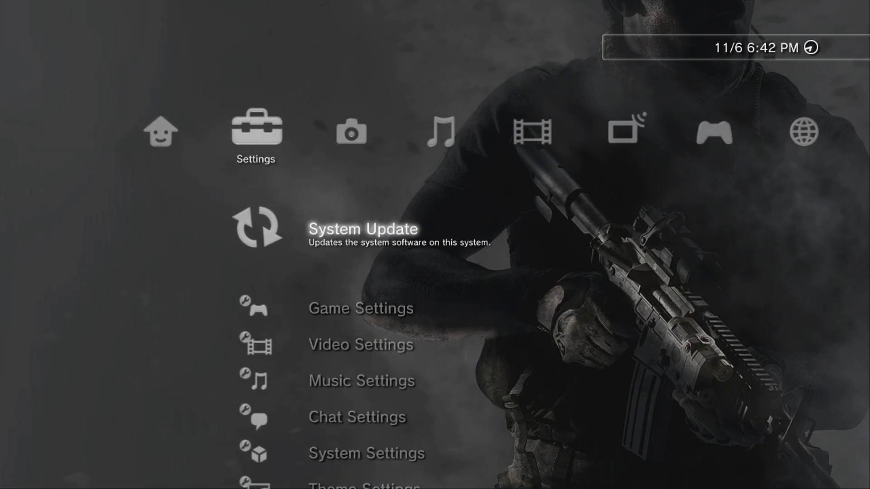
left_click(363, 228)
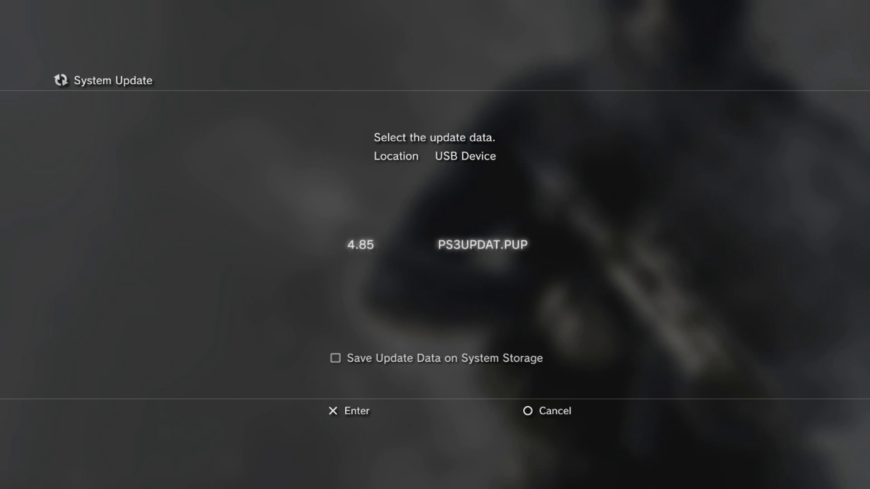
Confirm installing the 4.85 update data from the USB device.
left_click(348, 411)
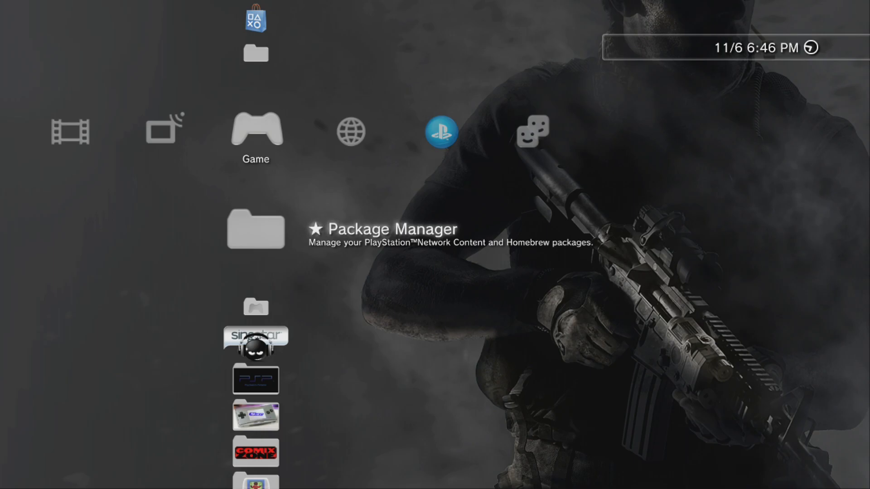
Open System Information to verify system software version 4.85 and close it.
scroll("left", 3)
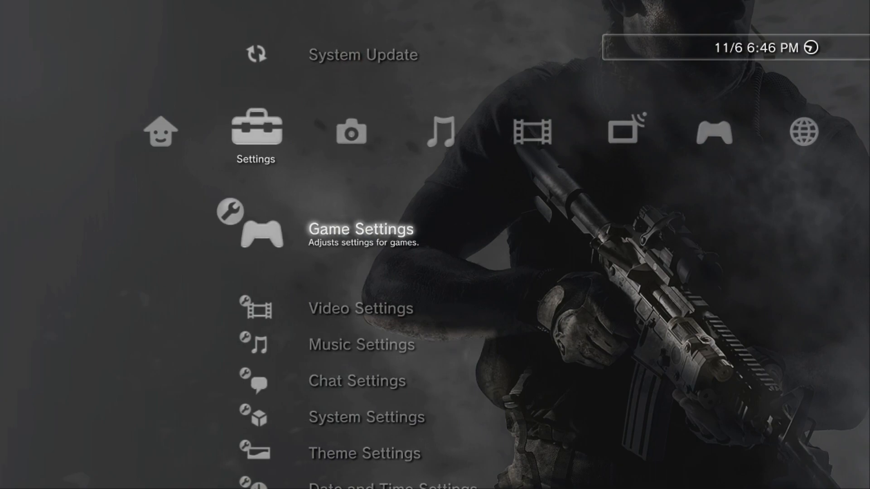
scroll("down", 3)
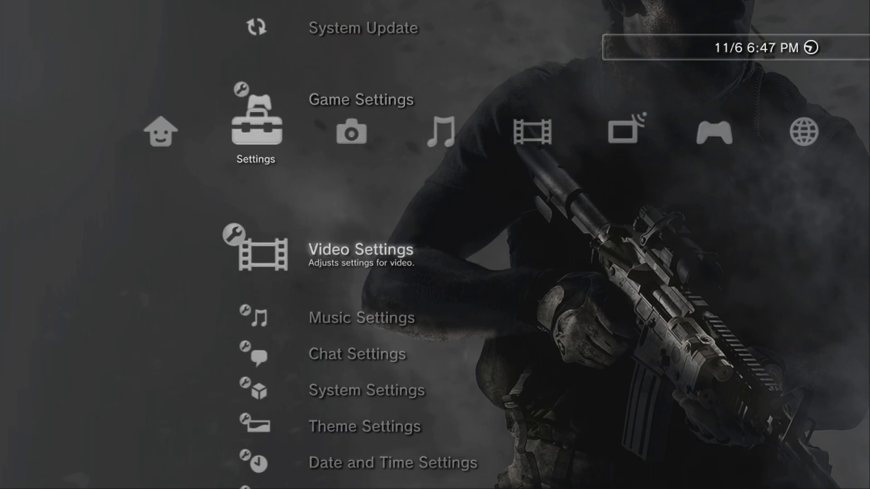
scroll("down", 3)
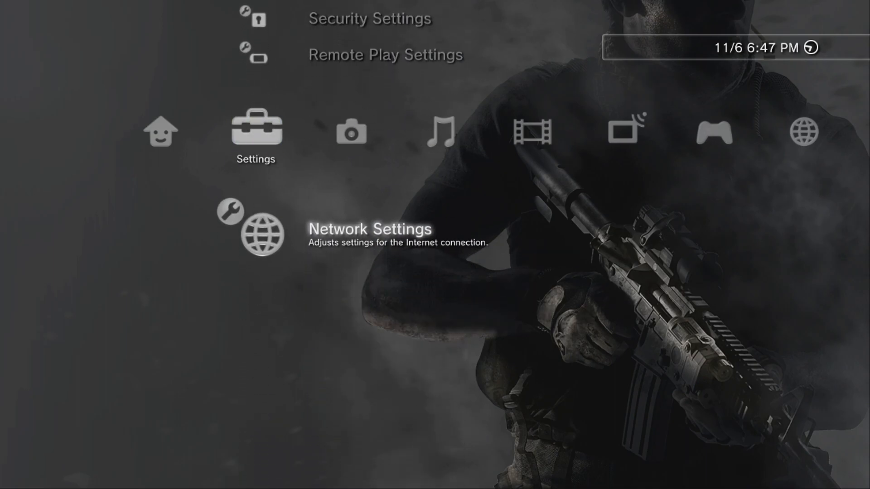
scroll("up", 3)
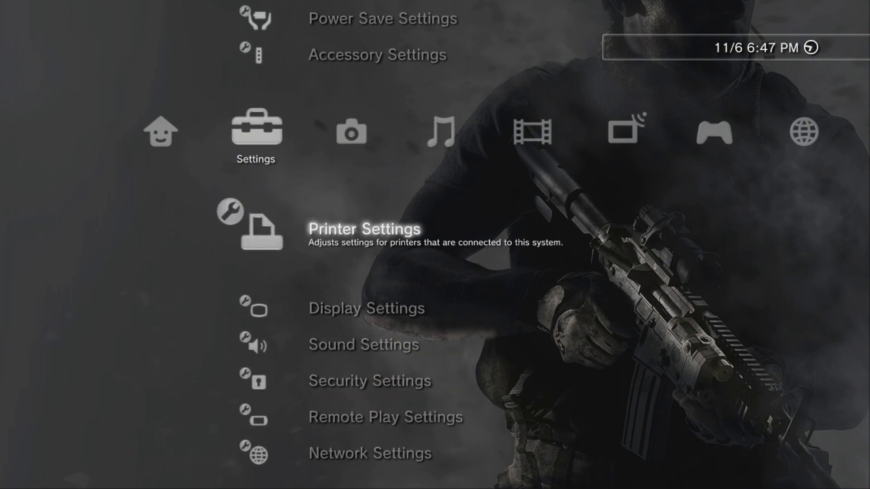
scroll("up", 3)
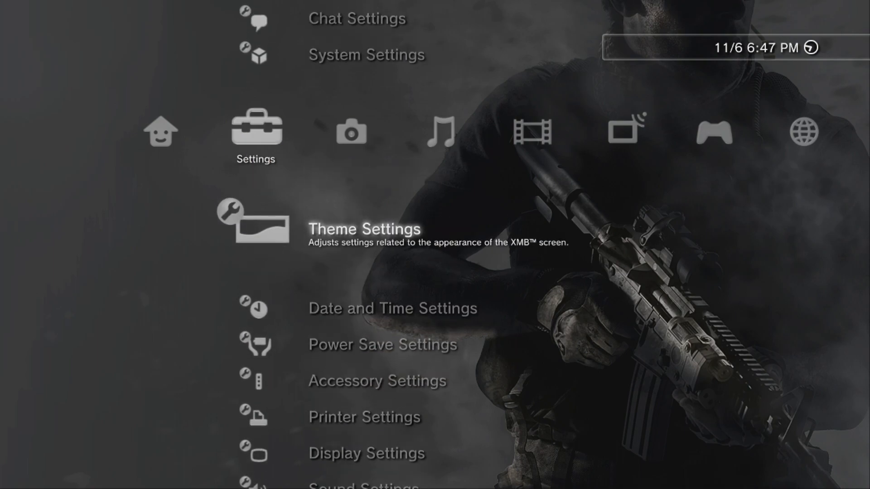
scroll("up", 3)
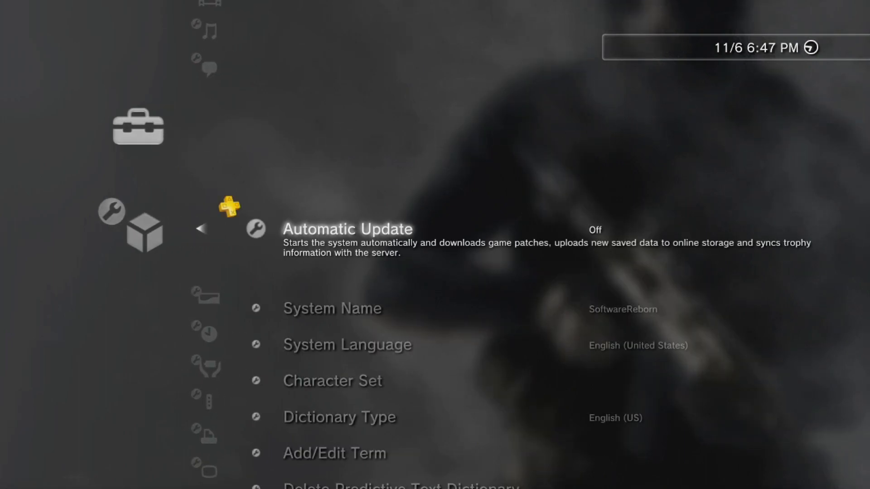
scroll("down", 3)
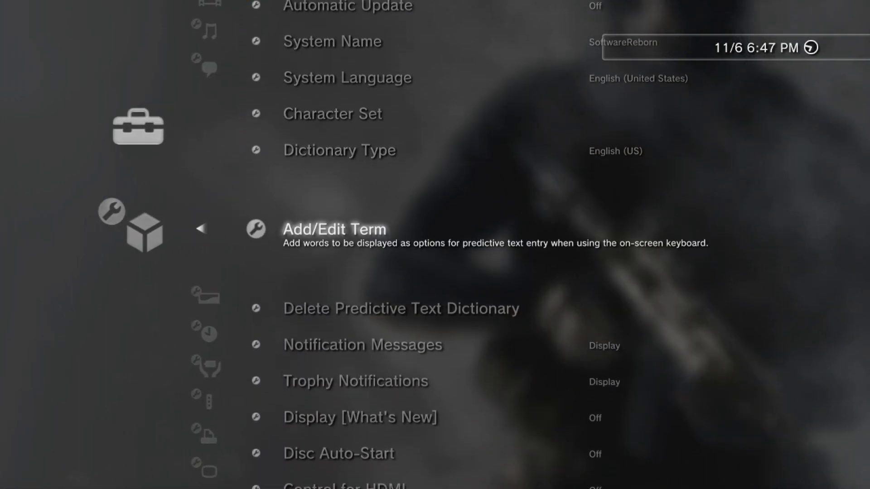
scroll("down", 3)
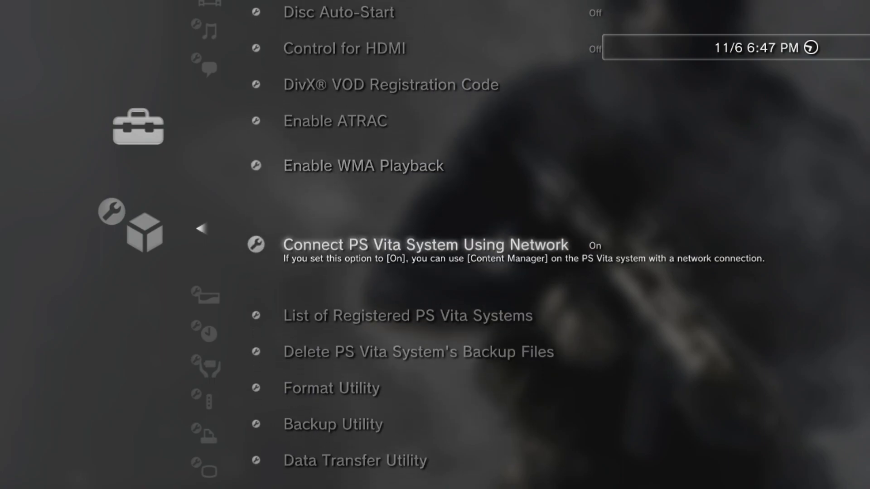
scroll("down", 3)
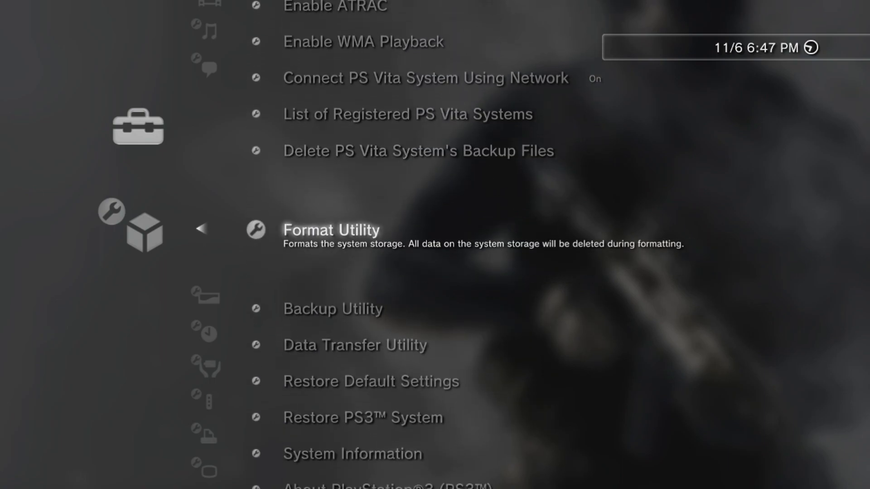
scroll("down", 3)
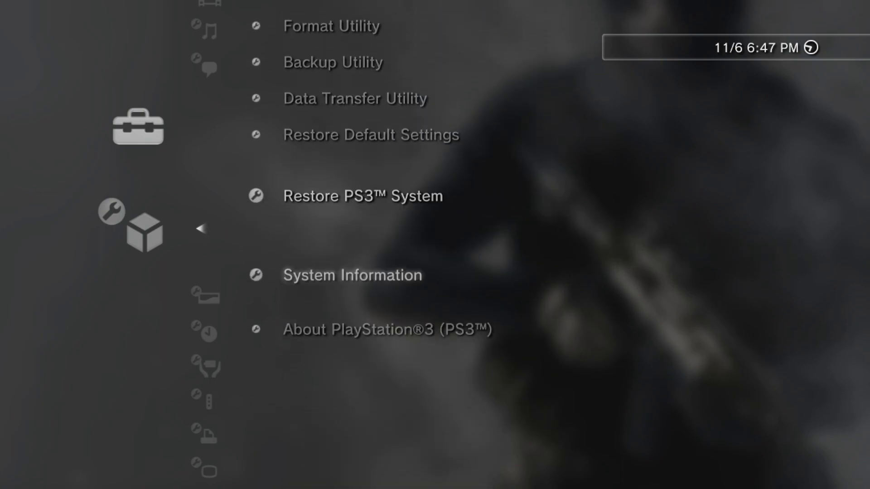
left_click(351, 275)
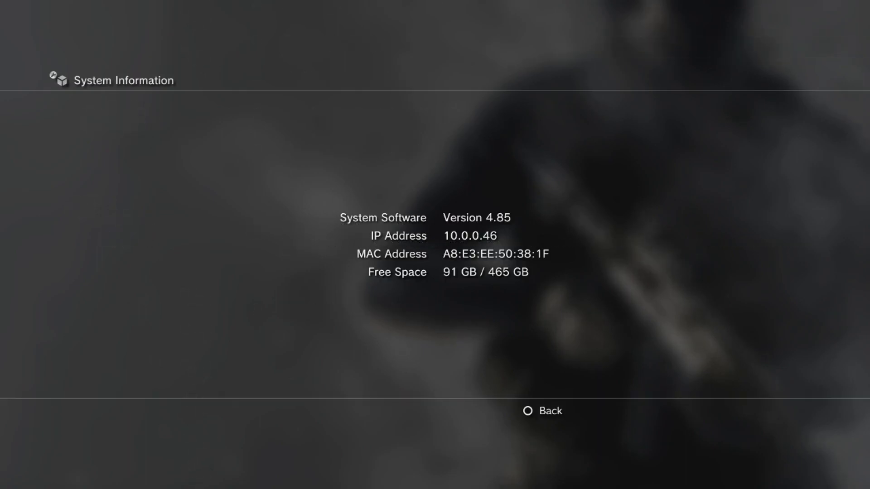
key("Circle")
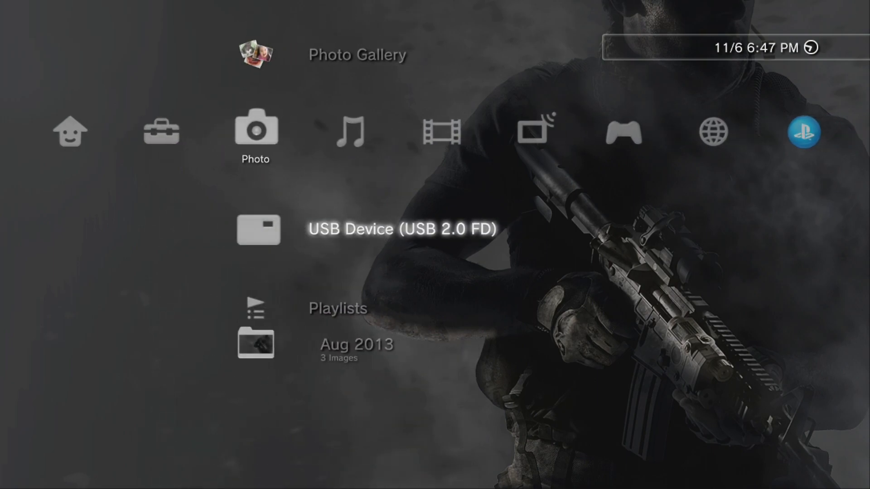
Move to the Game category and scroll down to the webMAN Games folder.
scroll("right", 3)
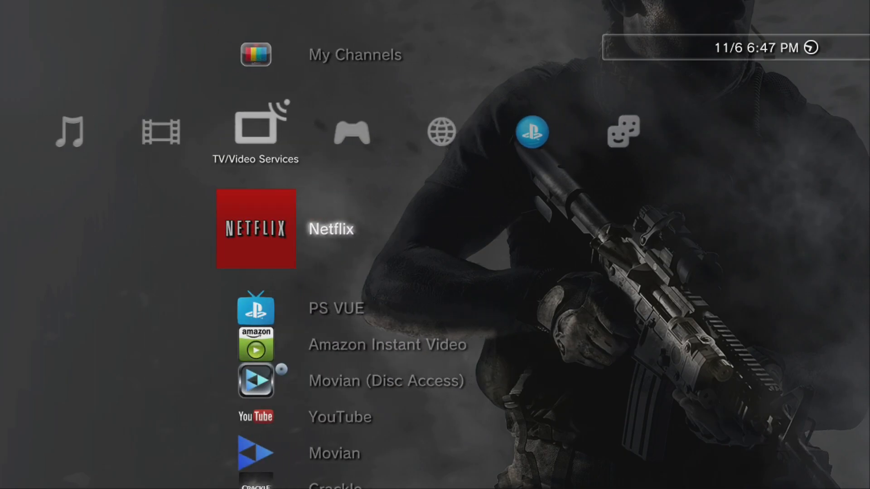
scroll("right", 3)
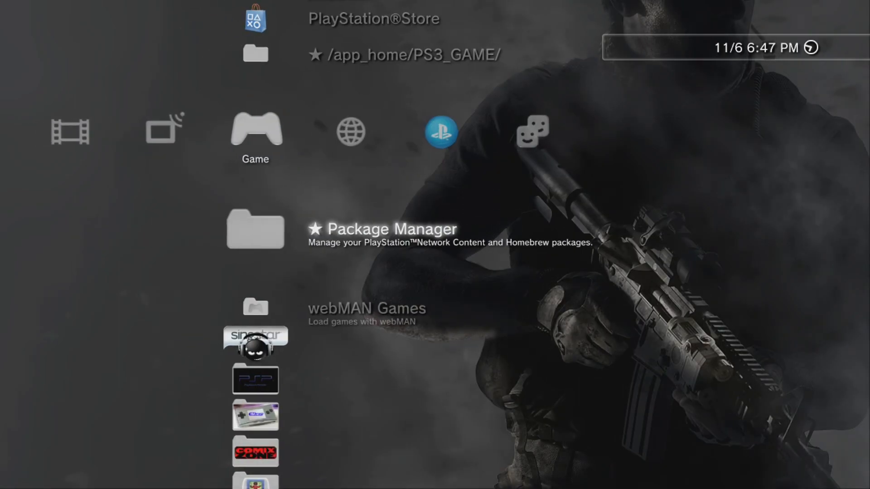
scroll("down", 3)
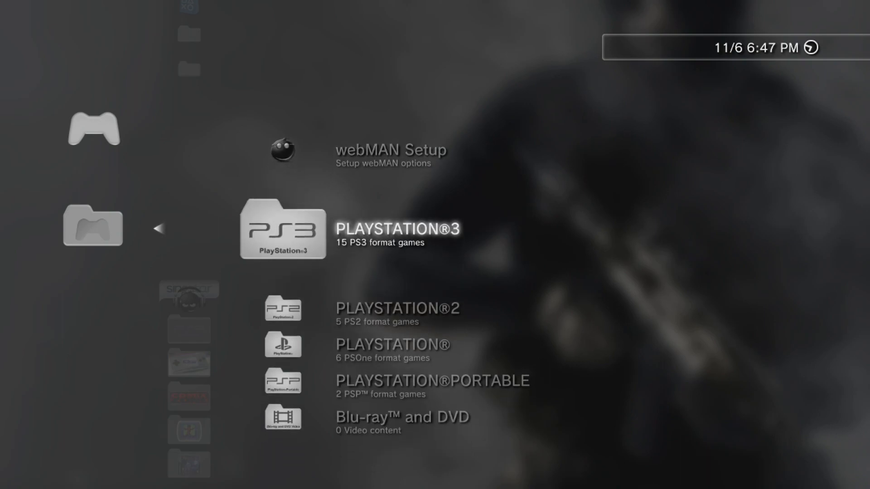
Scroll through webMAN Games' PLAYSTATION®2 list to pick a PS2 ISO to mount.
scroll("down", 3)
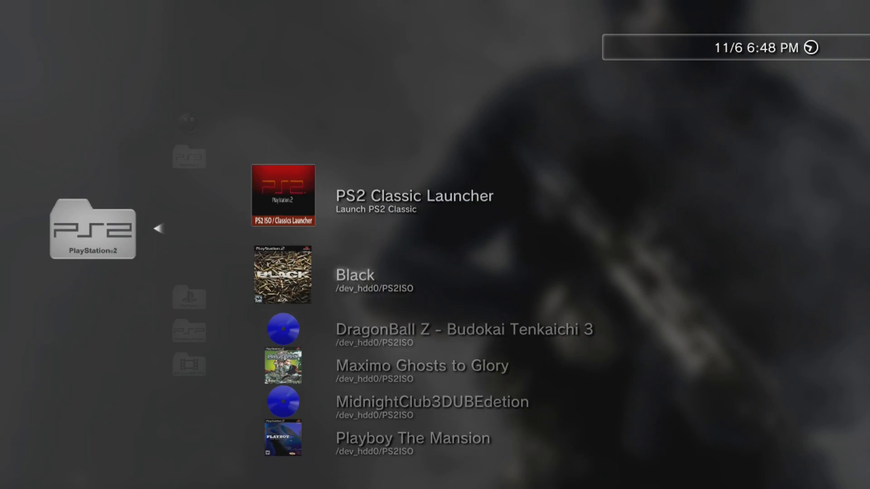
scroll("down", 3)
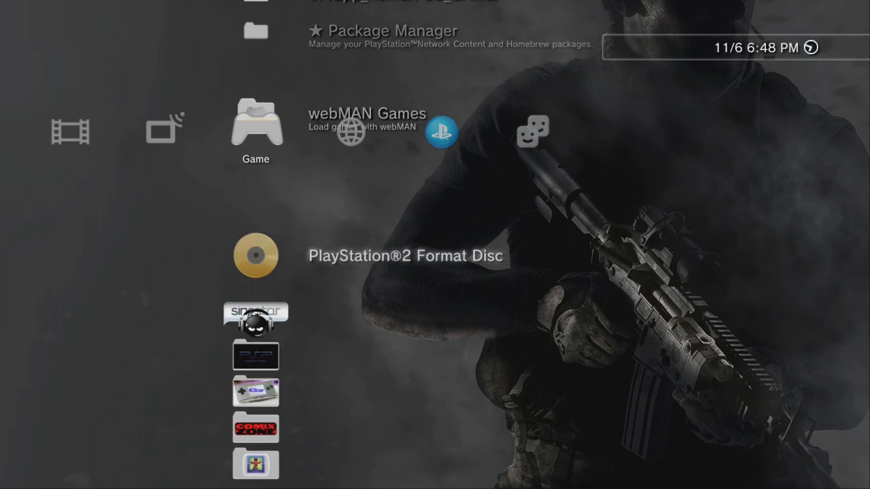
Launch the PlayStation 2 Format Disc game, then quit it.
left_click(256, 256)
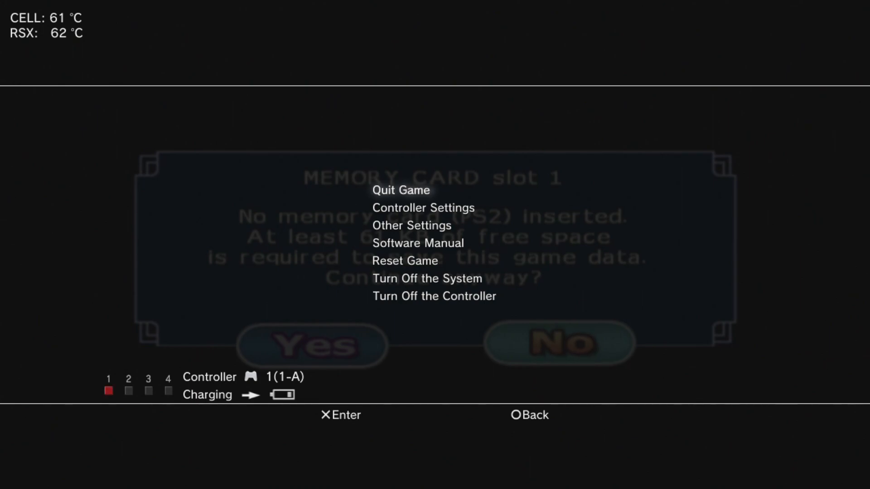
left_click(400, 190)
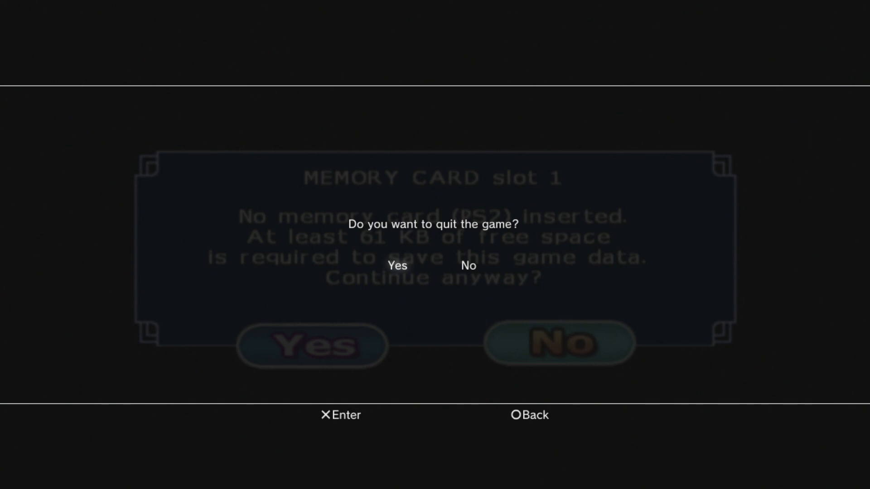
left_click(397, 265)
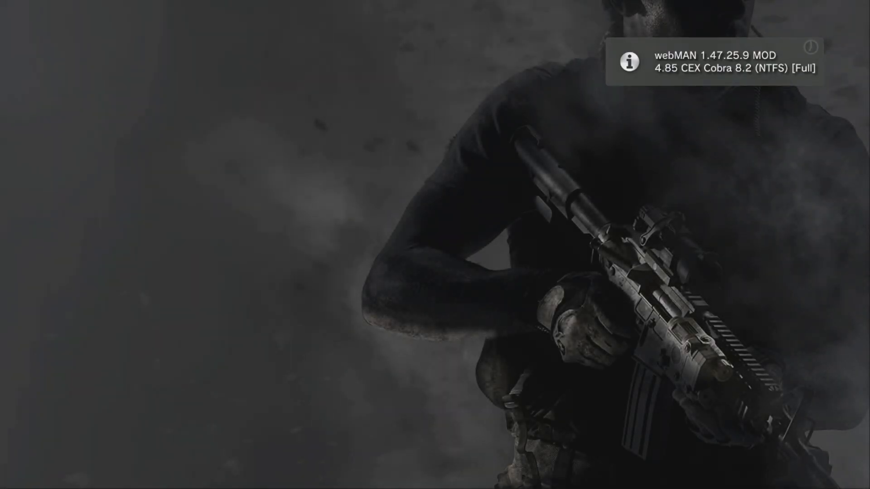
key("ps")
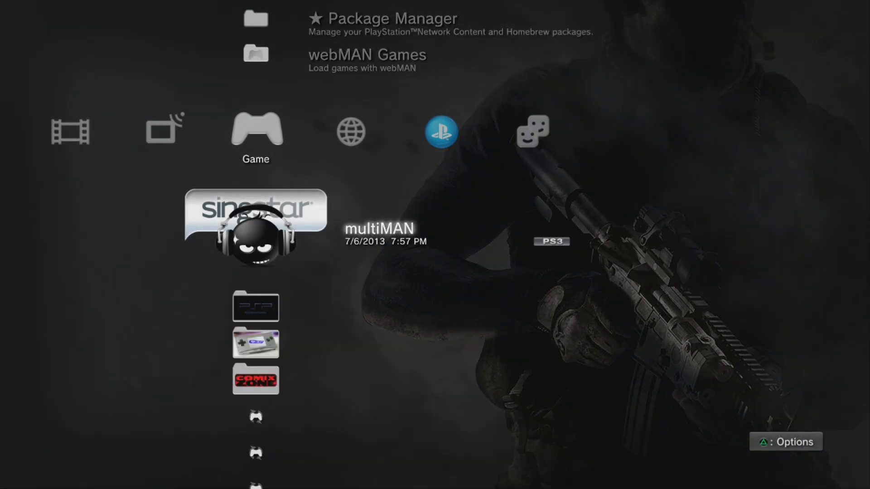
scroll("down", 3)
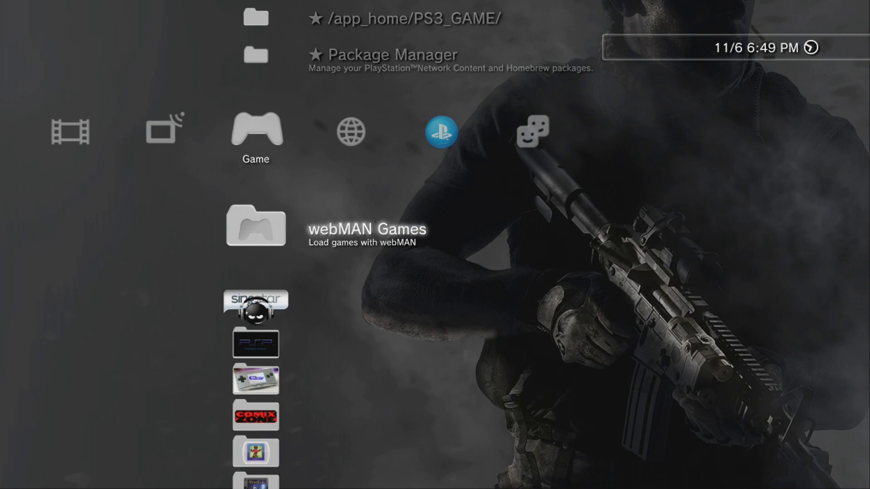
scroll("down", 3)
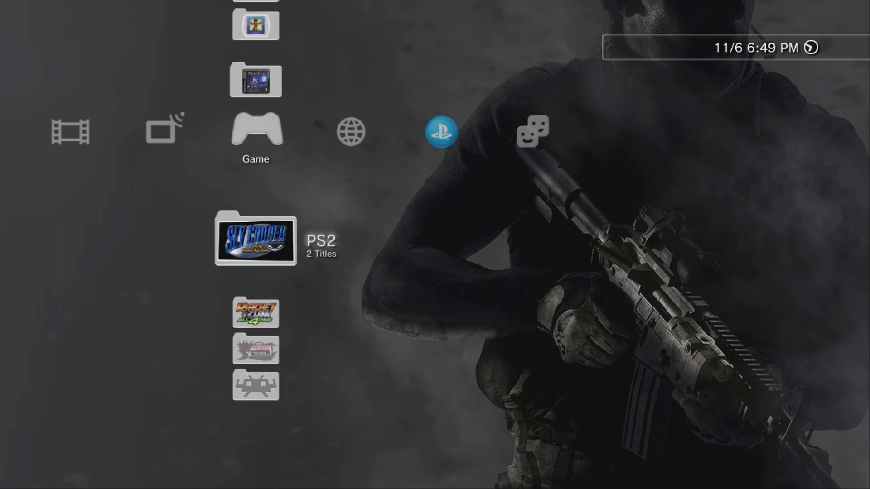
scroll("down", 3)
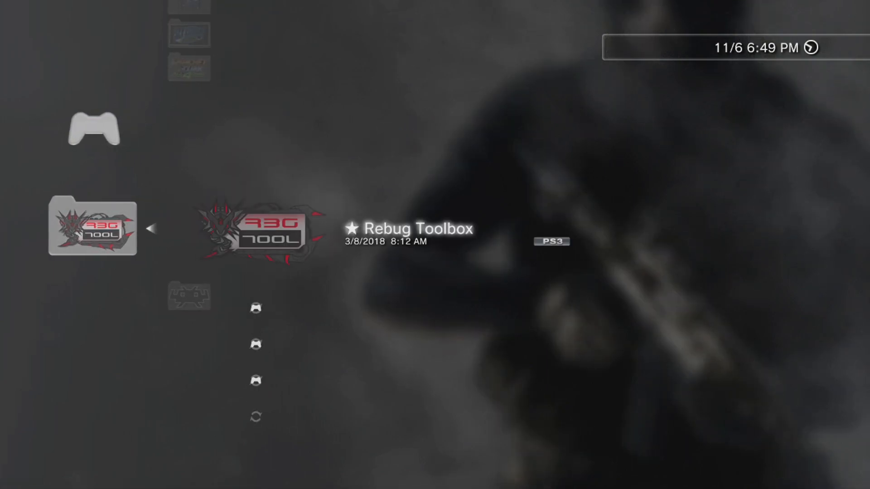
key("Circle")
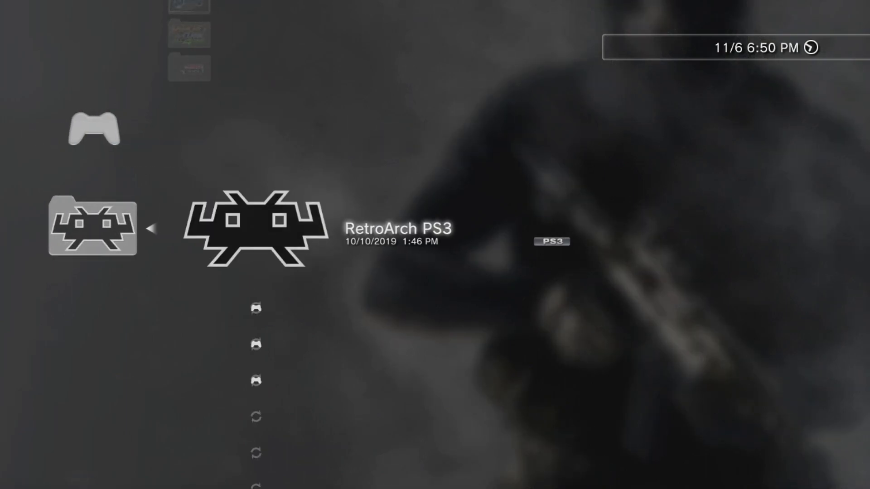
scroll("down", 3)
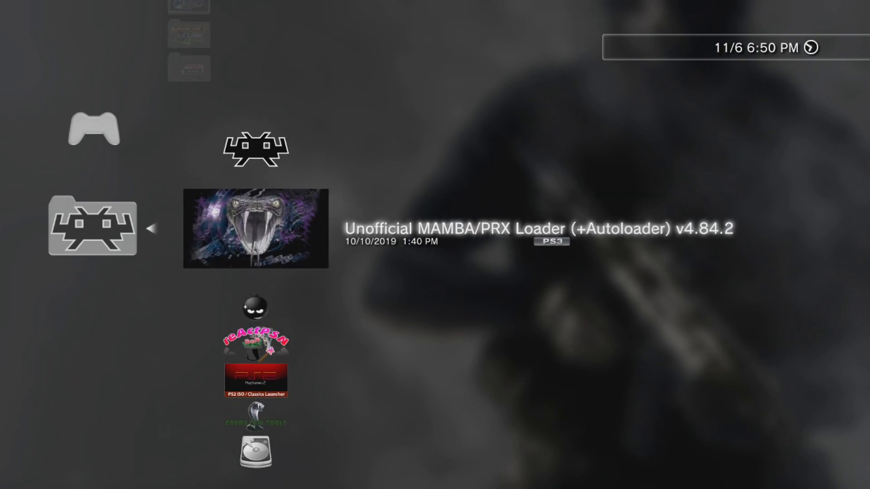
scroll("down", 3)
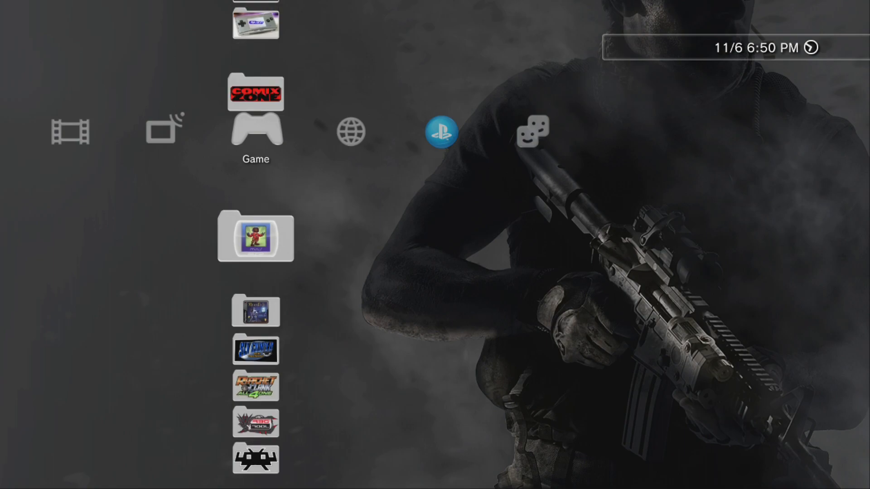
scroll("up", 3)
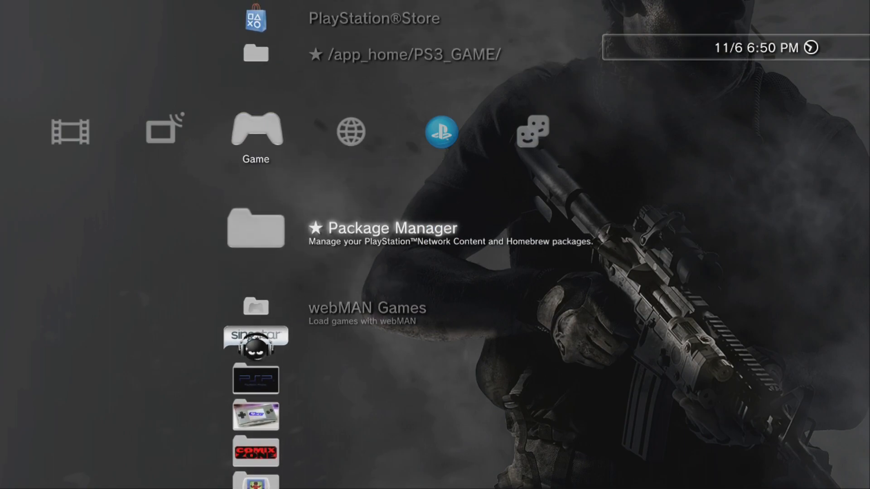